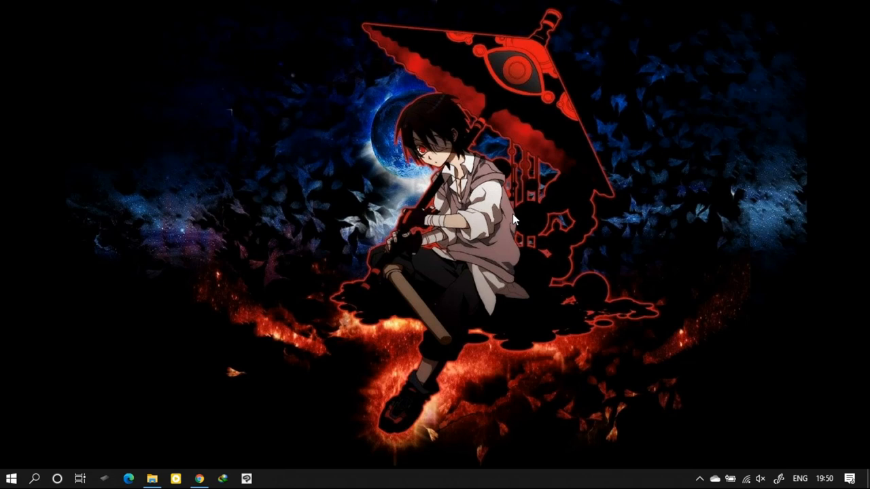
mouse_move(226, 342)
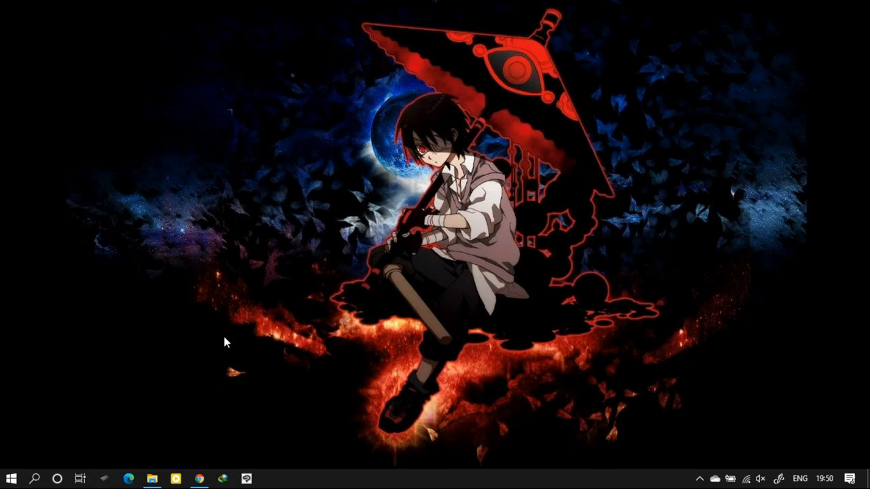
- Open File Explorer from the taskbar to reach Downloads › Programs with the six installers
left_click(199, 478)
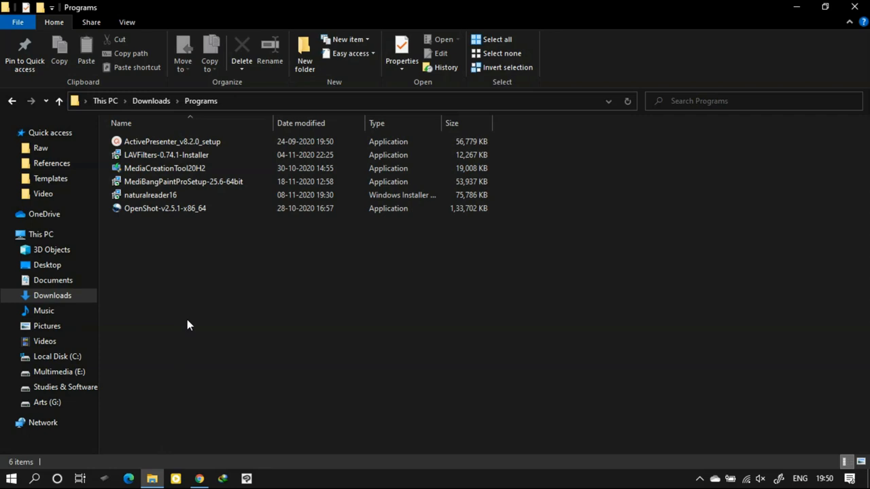
left_click(199, 478)
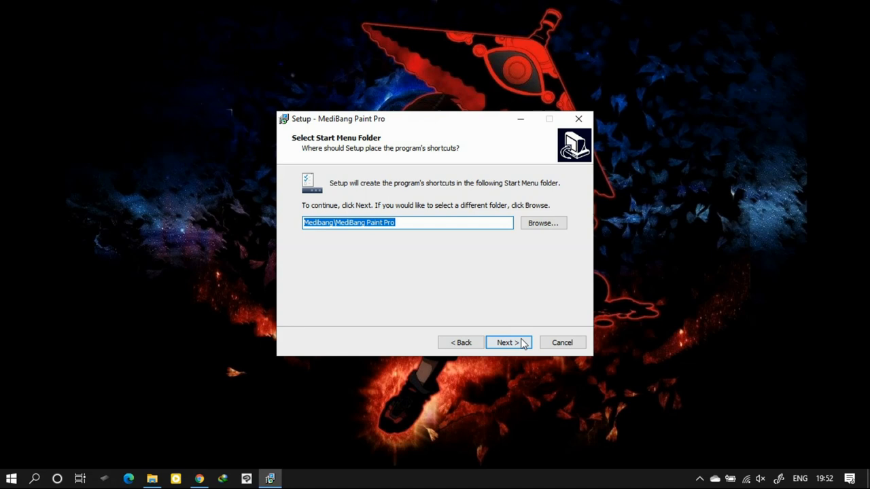
- Accept the default Start Menu folder and install MediBang Paint Pro, launching it at the end
left_click(505, 343)
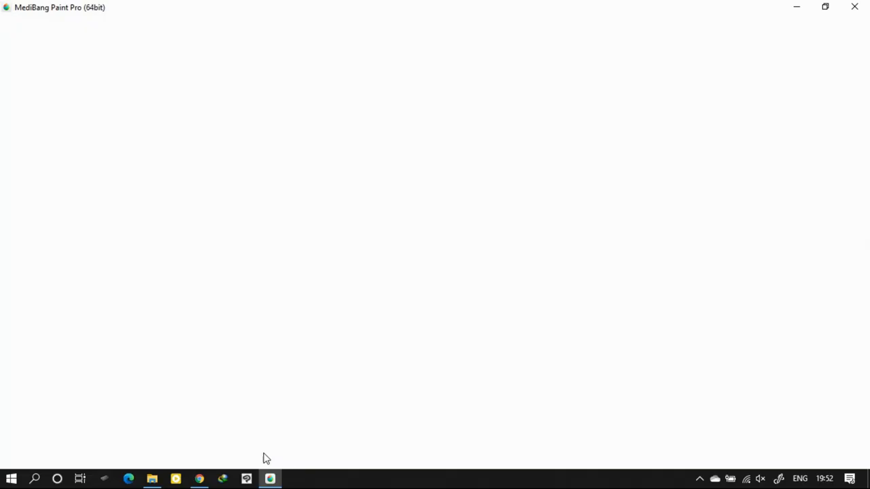
- Open Programs and Features to confirm MediBang Paint Pro 25.6 (64-bit) is installed
left_click(270, 478)
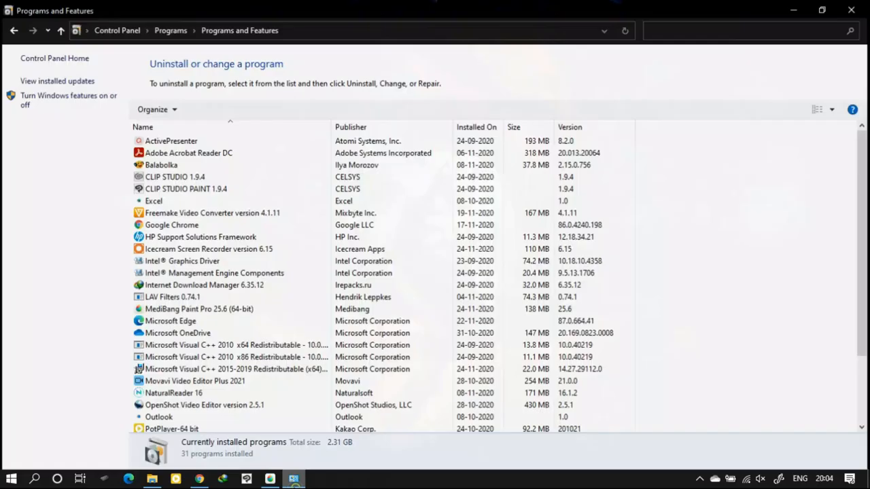
- Right-click Microsoft Visual C++ 2015-2019 Redistributable (x64) to reveal Uninstall and Change
left_click(235, 367)
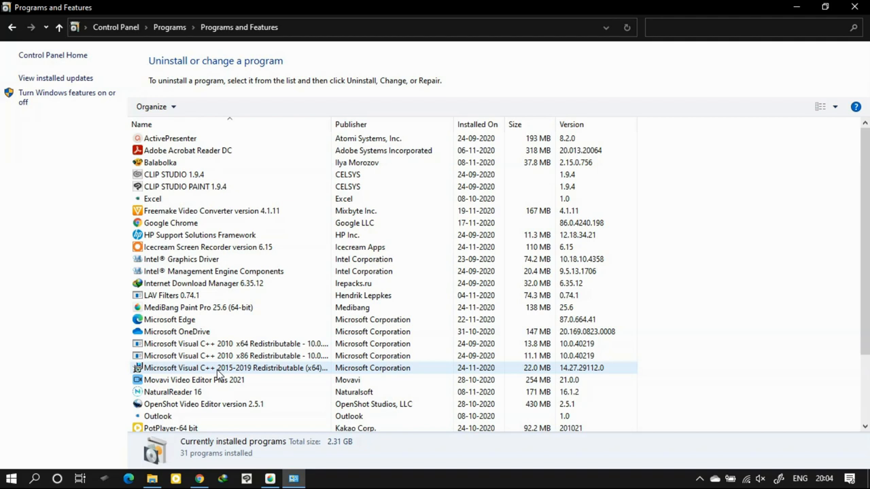
right_click(234, 368)
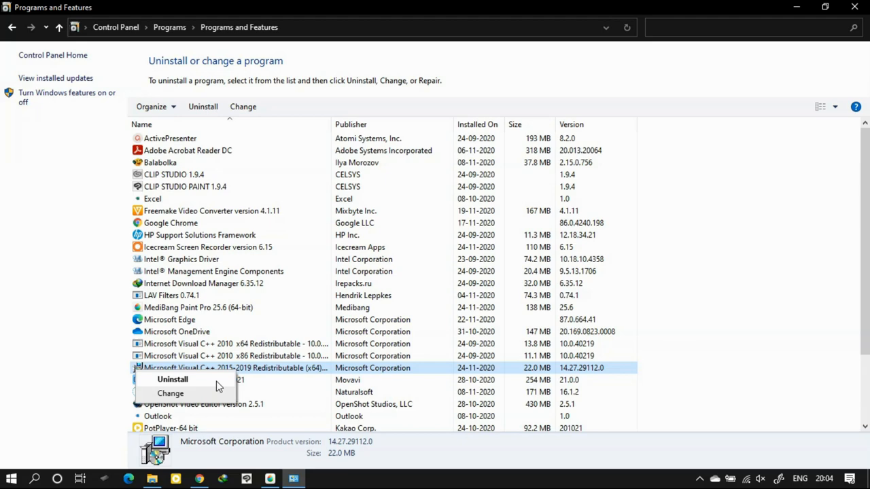